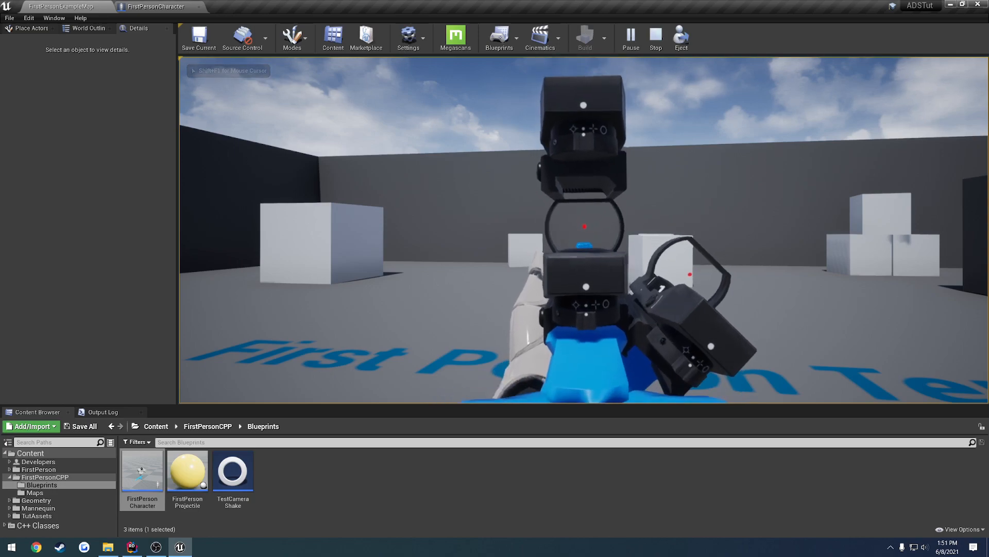
Step: Stop the Play In Editor session and switch back to IKAnimInstance.cpp in Rider
left_click(655, 38)
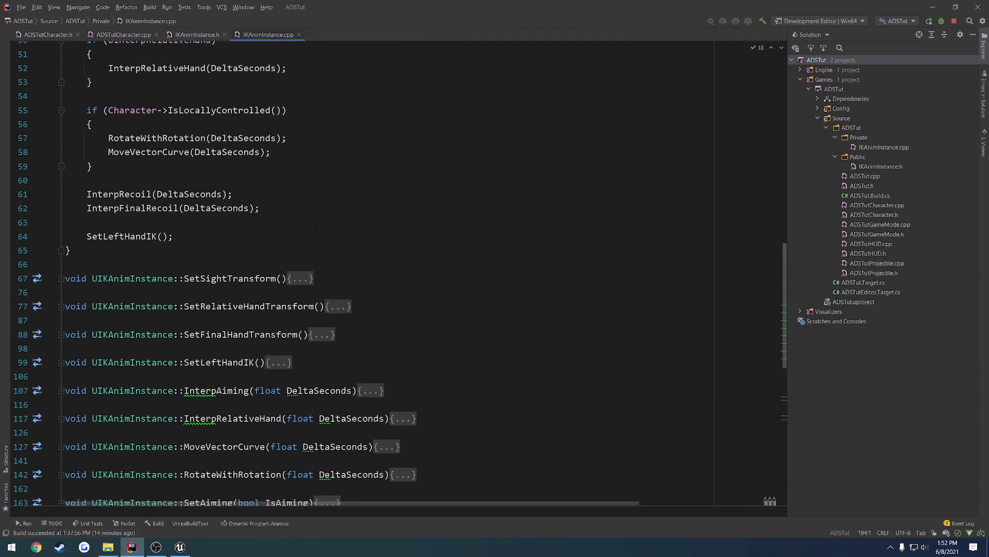
left_click(259, 208)
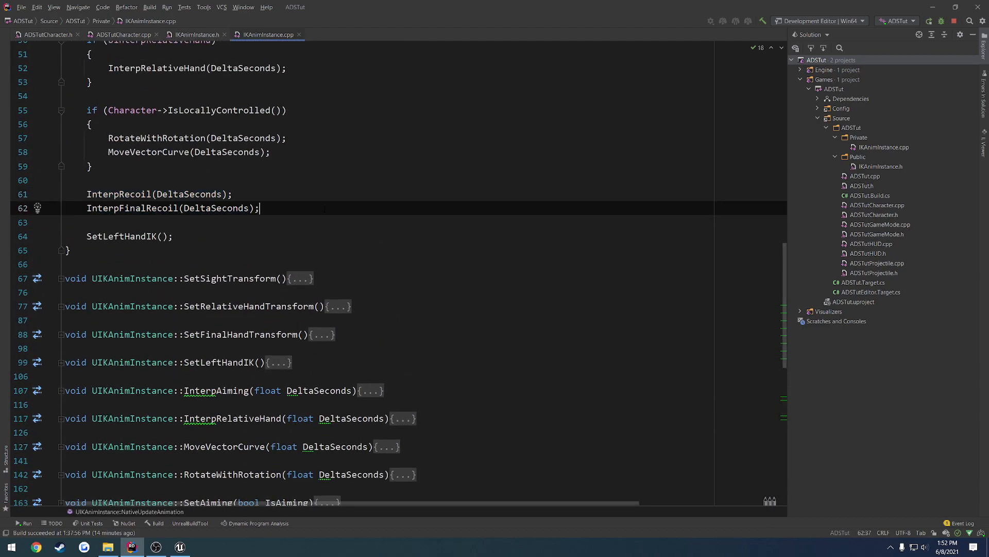
scroll("down", 3)
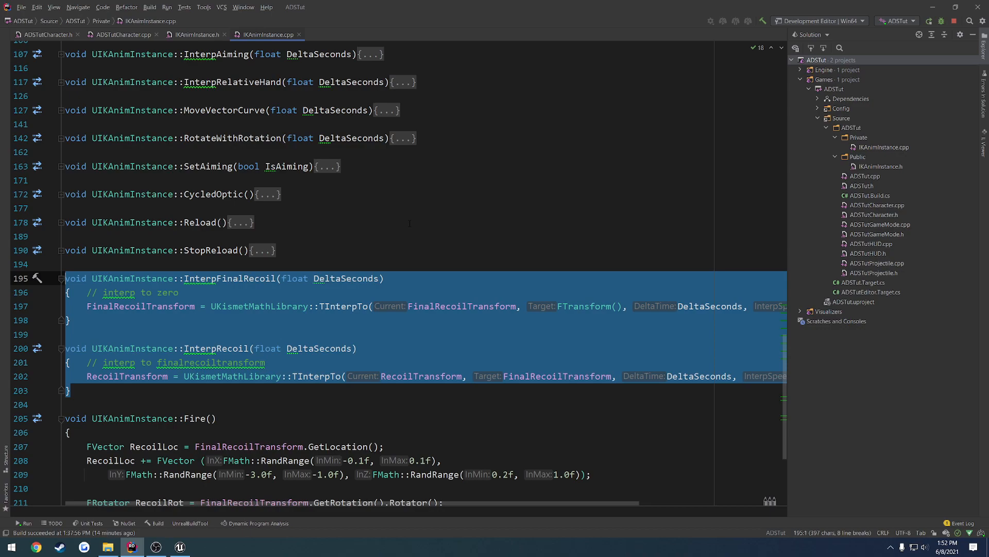
double_click(125, 376)
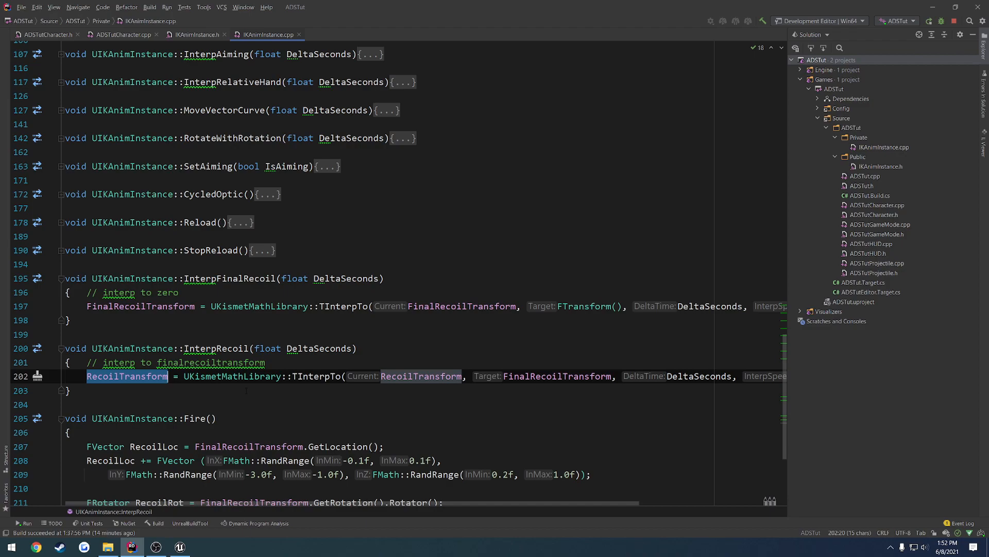
scroll("up", 3)
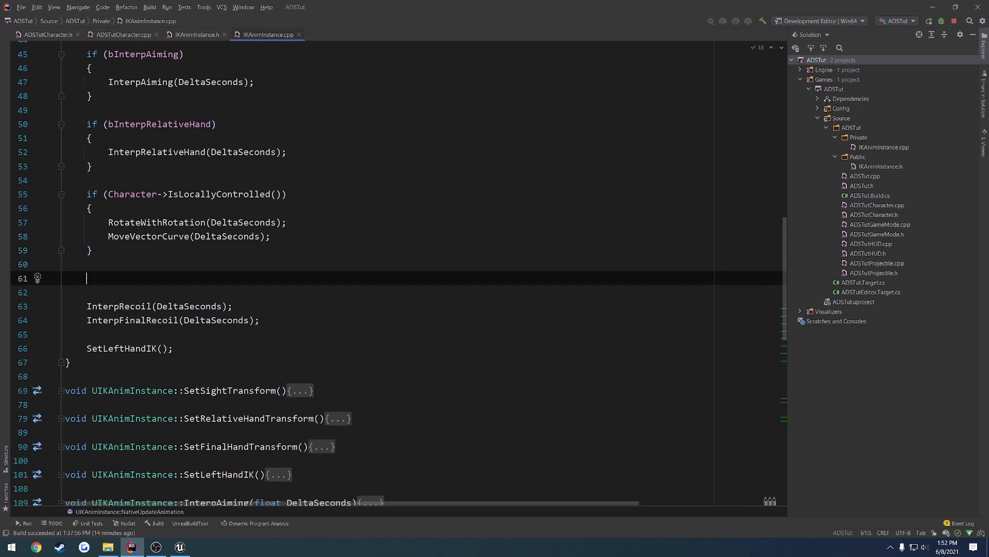
Step: Write the if condition checking RecoilTransform and FinalRecoilTransform against FTransform() with Equals
type("if (RecoilTransform.Equals(")
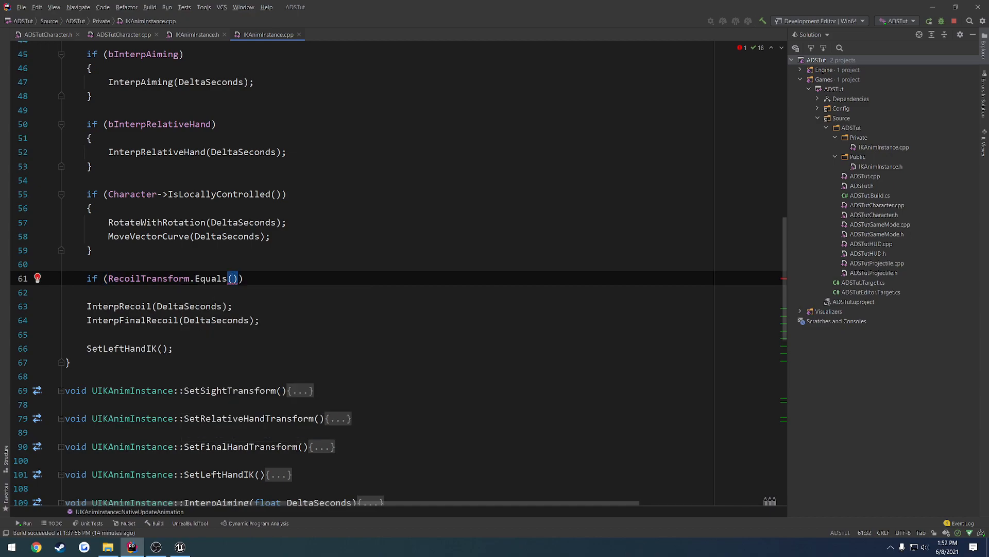
type("FTransform(")
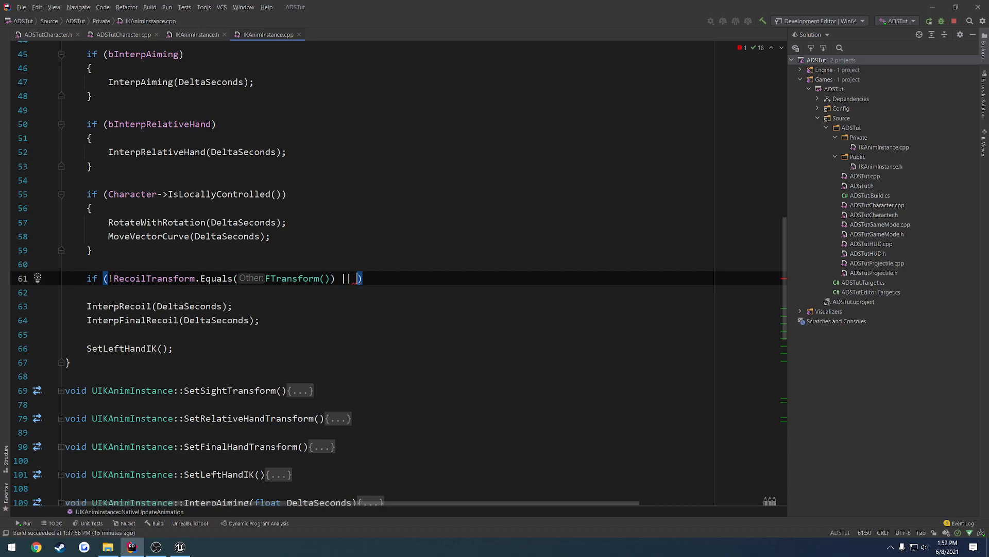
type("F")
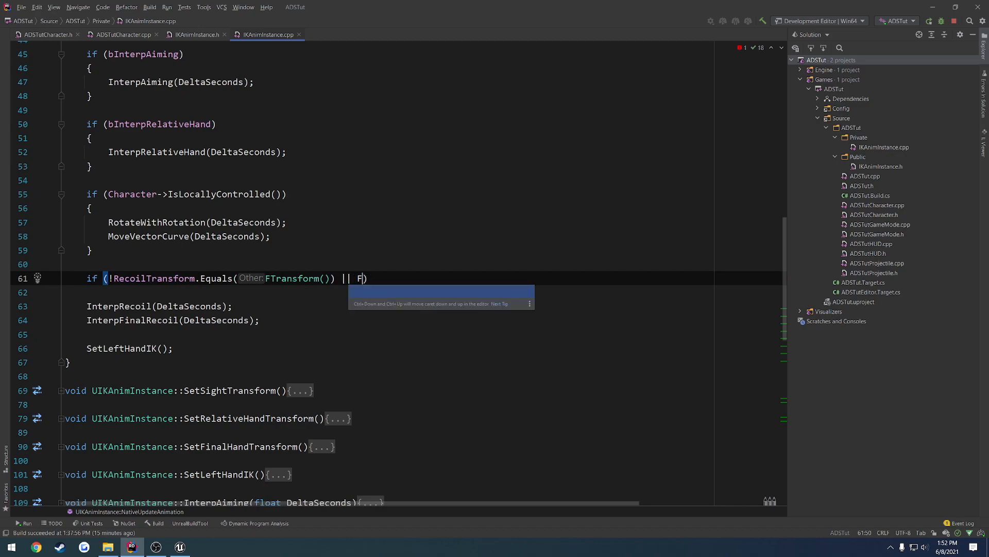
type("FinalRecoilTransform")
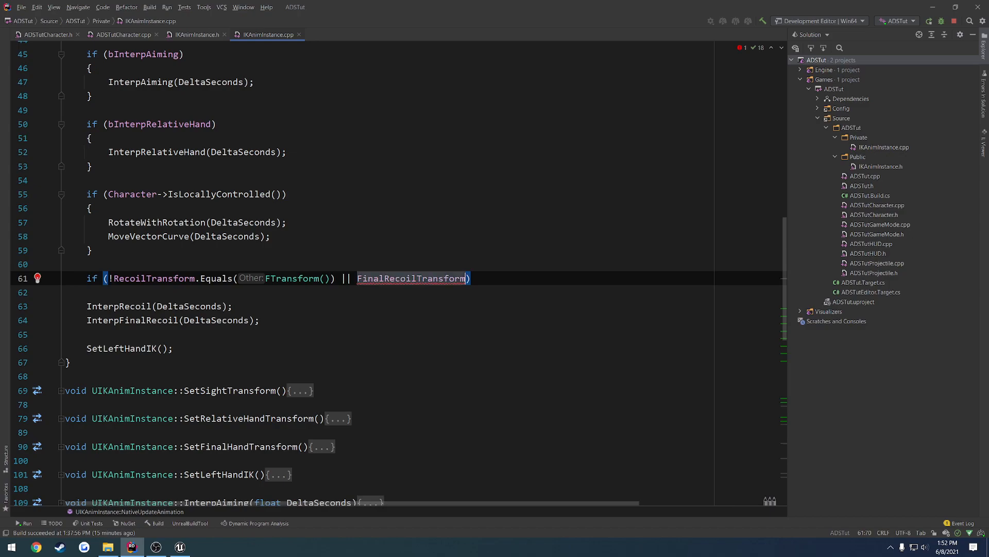
type(".Equals()")
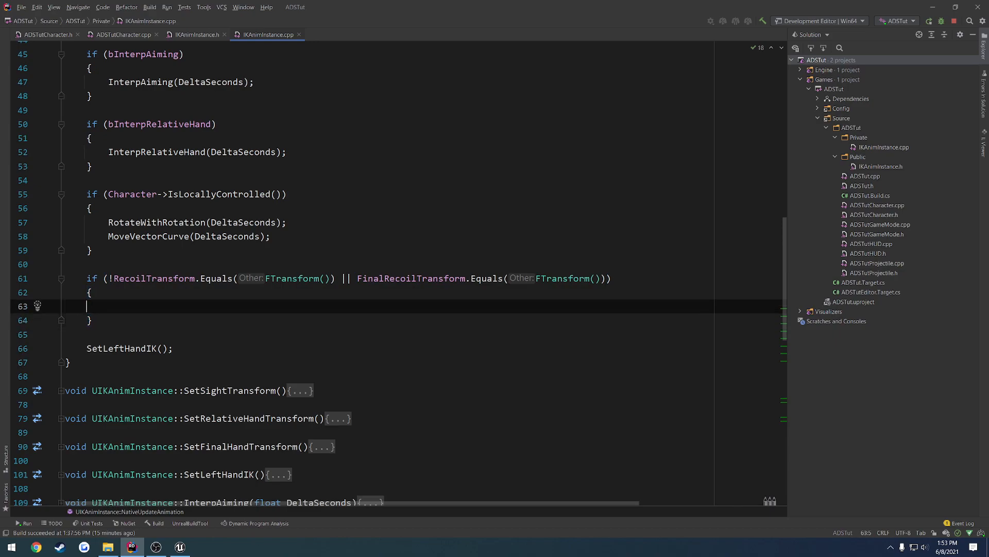
Step: Move InterpRecoil(DeltaSeconds) inside the if block and begin a UE_LOG(LogTemp line
type("InterpRecoil(DeltaSeconds);")
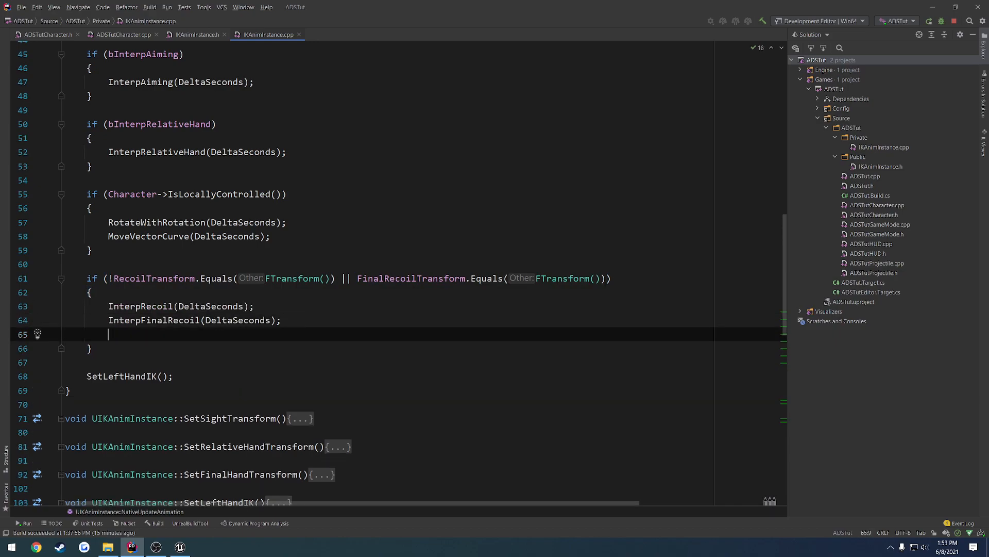
type("UE_LOG(LogTemp, Warning, TEXT(")
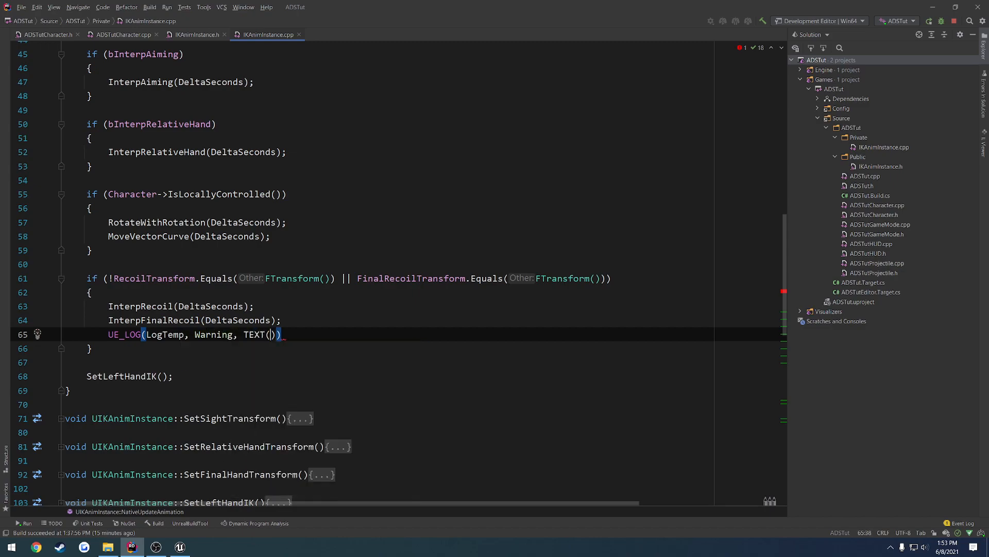
Step: Finish the warning log as UE_LOG(LogTemp, Warning, TEXT("INTERPOLATING")) inside the recoil check
type("\"INT")
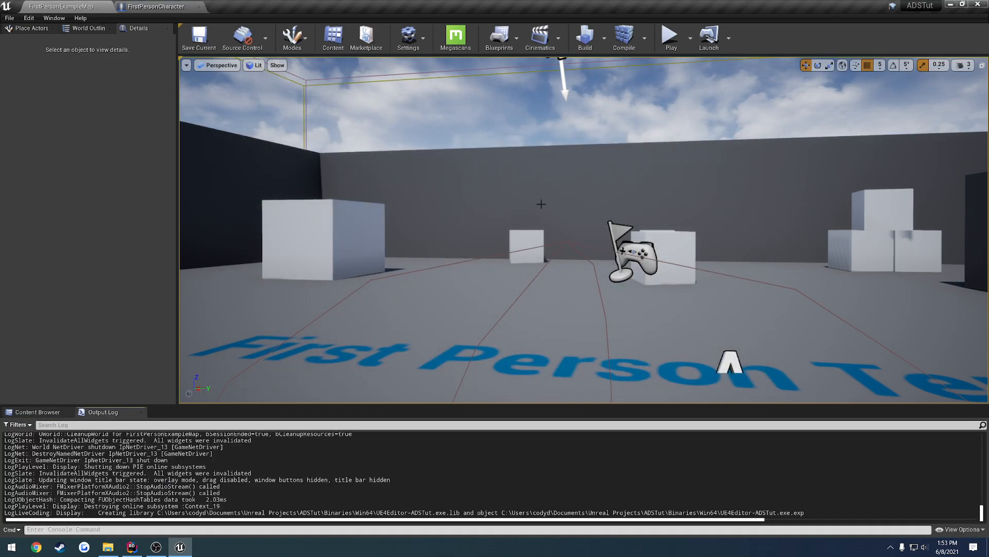
Step: Play the level twice, firing the weapon each time to check the INTERPOLATING warnings, then live-compile
left_click(669, 38)
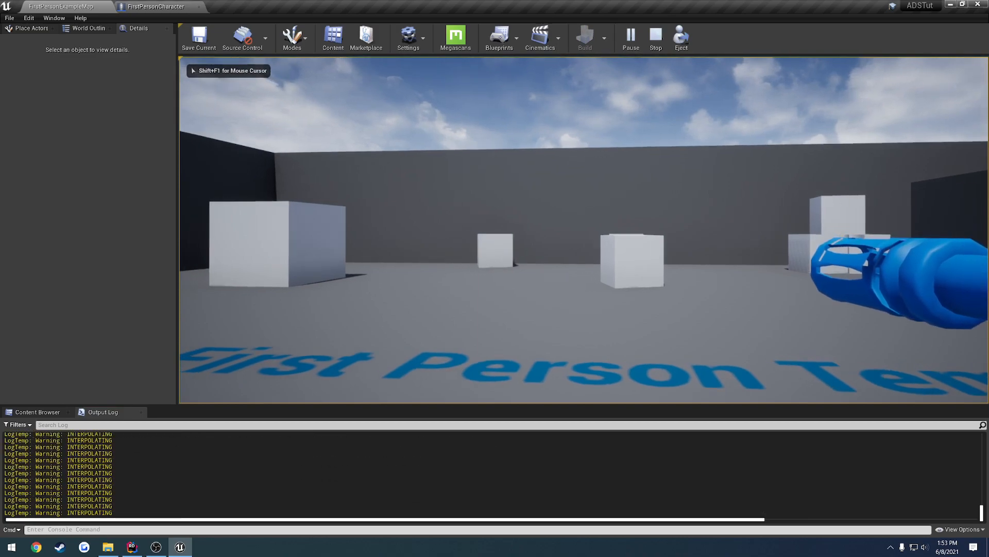
left_click(656, 39)
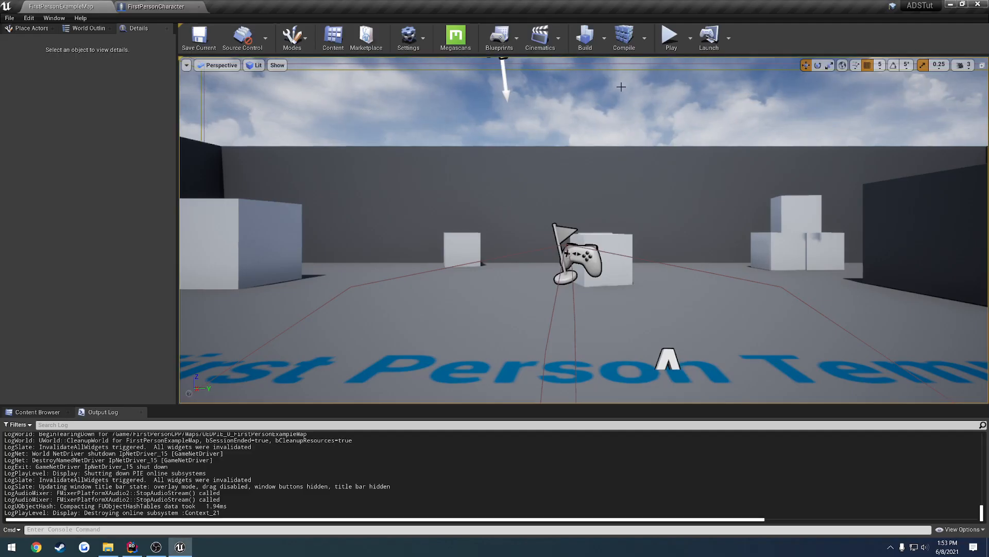
left_click(670, 39)
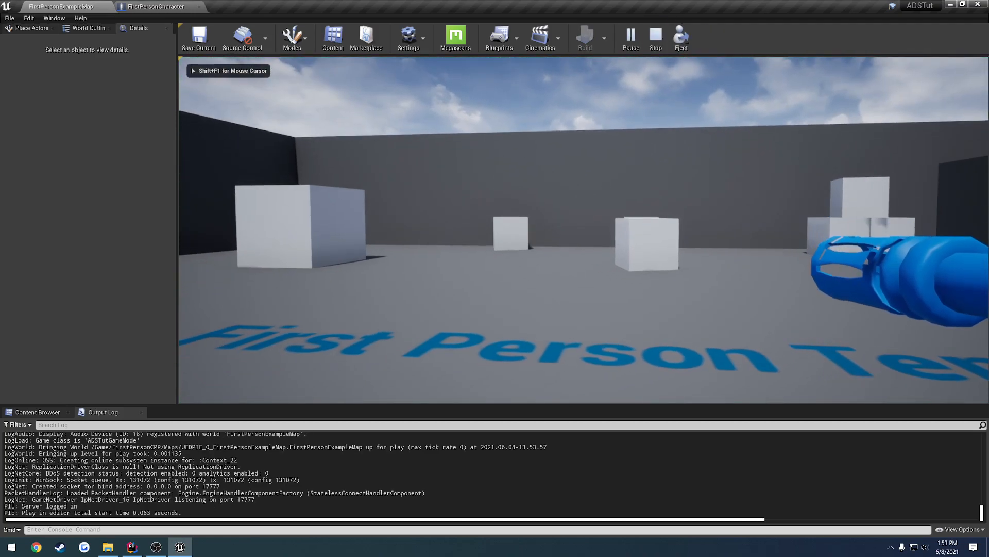
left_click(131, 547)
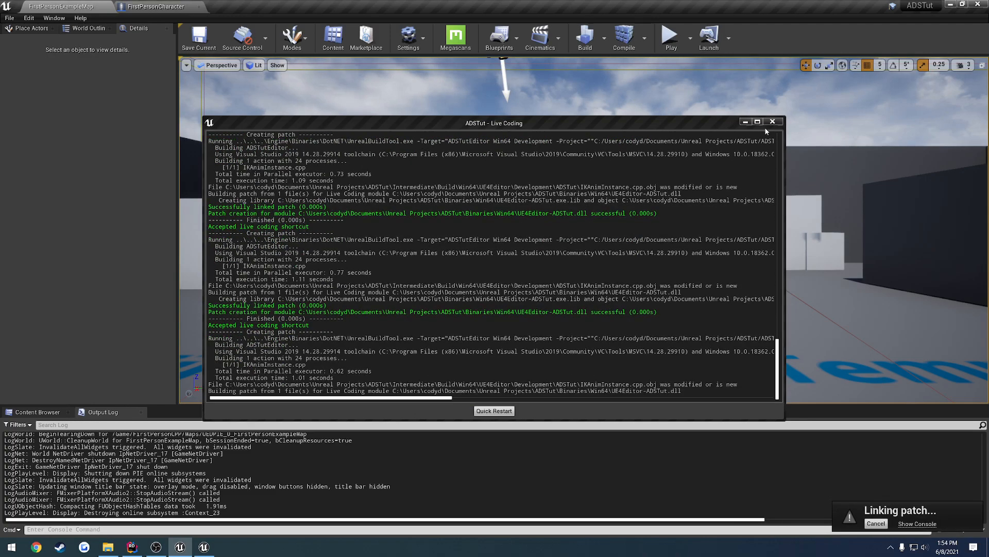
Step: Close the Live Coding log window and return to IKAnimInstance.cpp in Rider
left_click(772, 122)
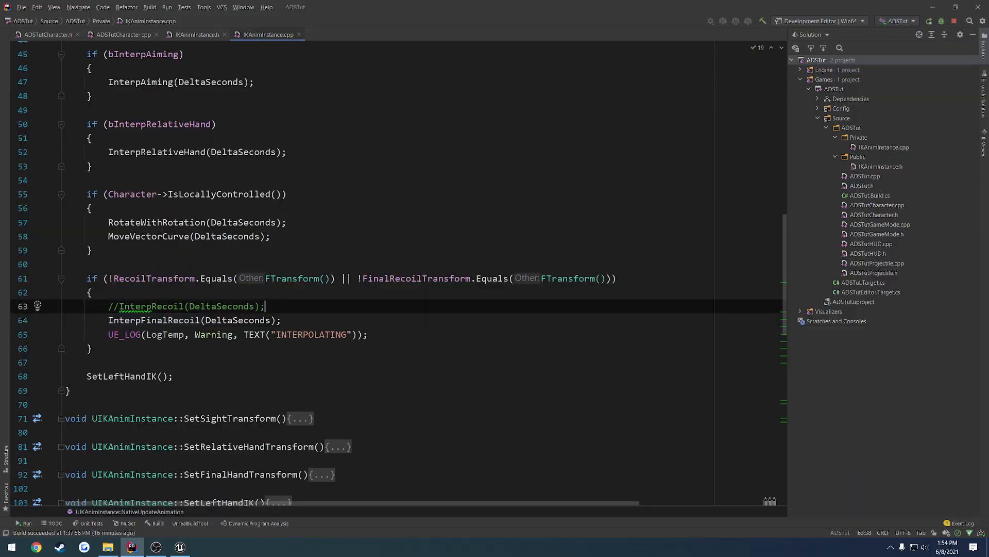
Step: Review the InterpRecoil call in NativeUpdateAnimation, leaving it uncommented, and return to Unreal Editor
left_click(117, 307)
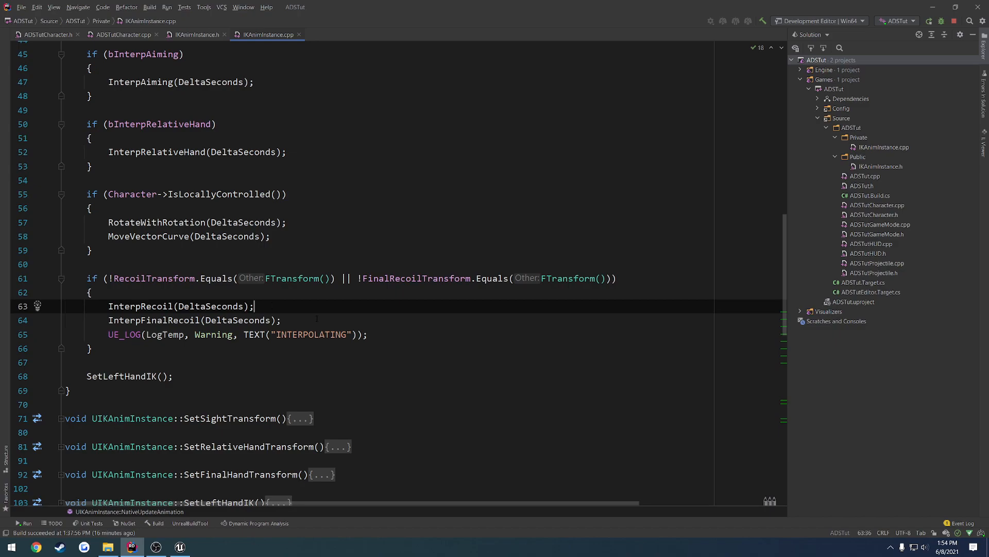
scroll("down", 3)
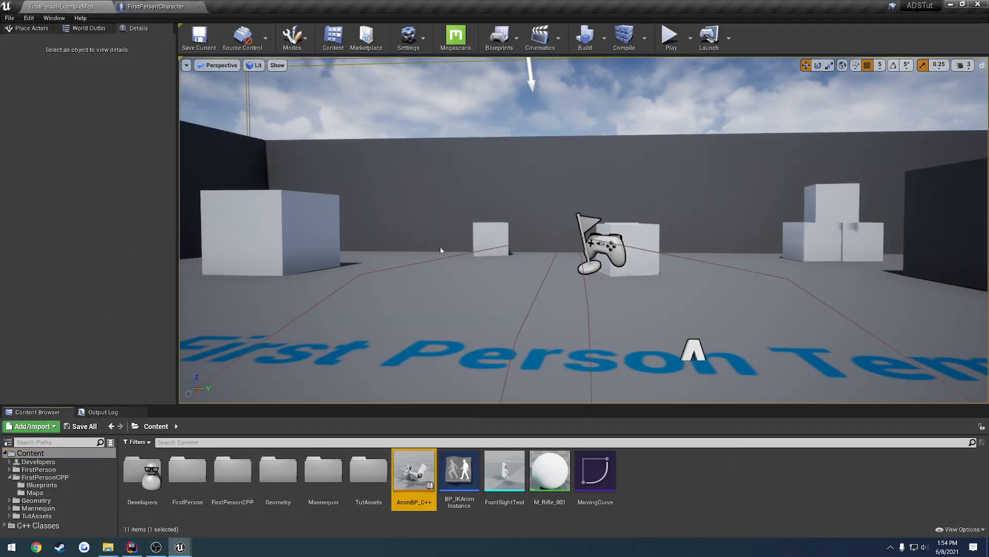
Step: Double-click in the Content Browser, then bring IKAnimInstance.cpp back up in Rider
double_click(413, 470)
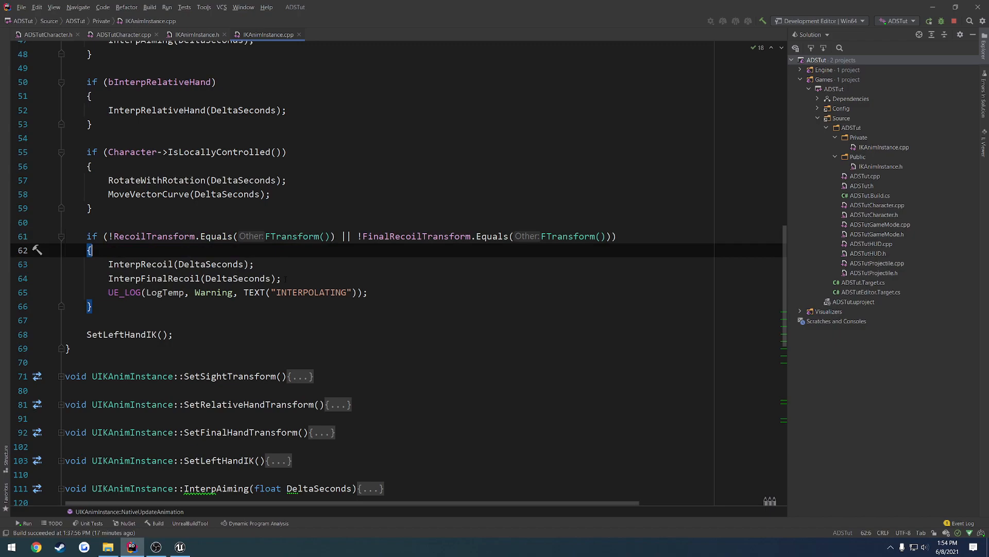
Step: Copy the InterpRecoil/InterpFinalRecoil calls into NativeBeginPlay with 1.0f, dismiss the read-only prompt, and live-compile
left_click_drag(148, 263, 283, 278)
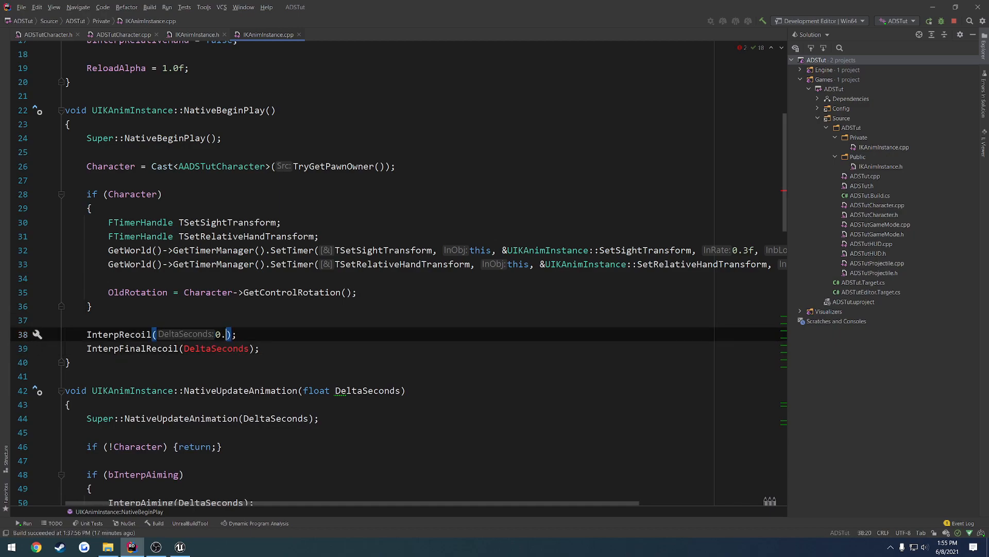
type("1.0f")
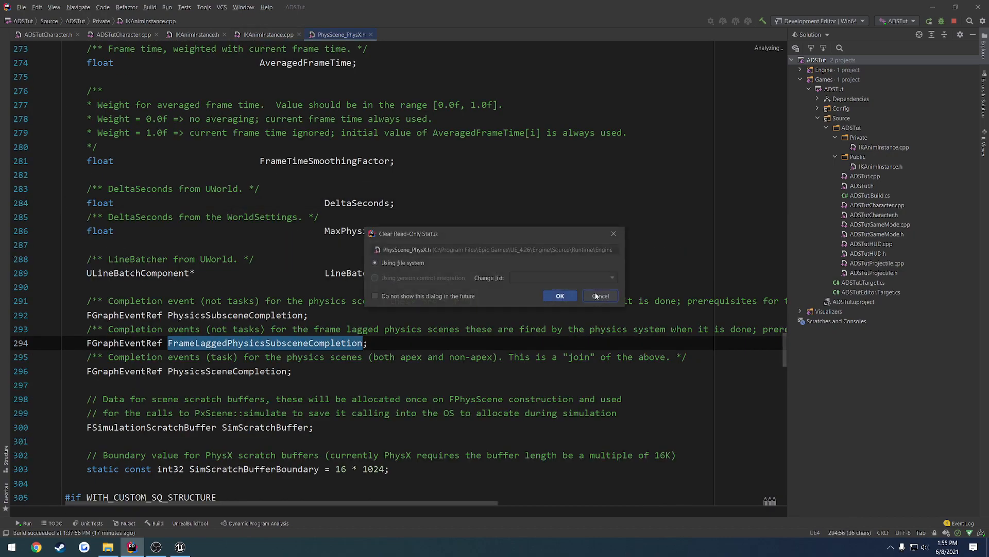
left_click(599, 296)
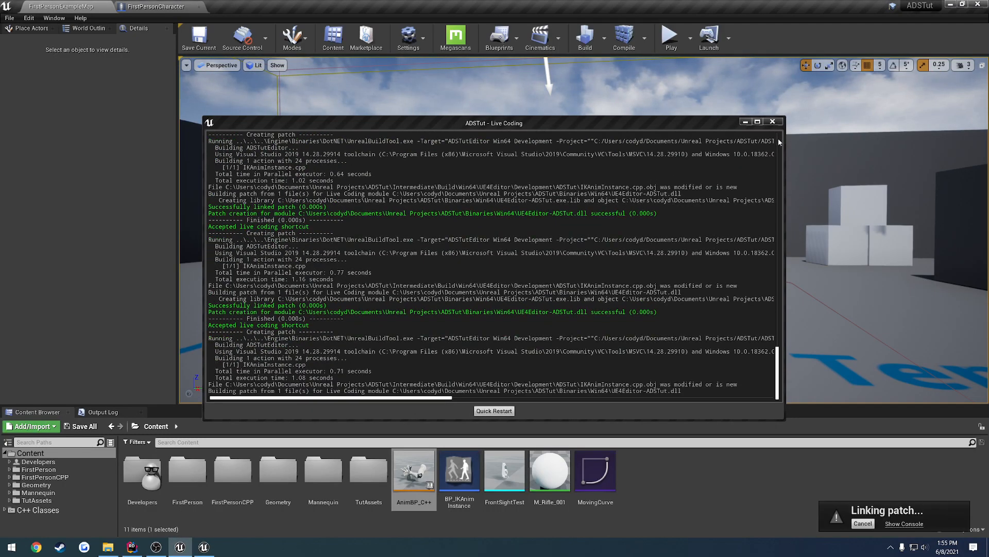
Step: Start Play In Editor with the first-person rifle after the live patch links
left_click(670, 38)
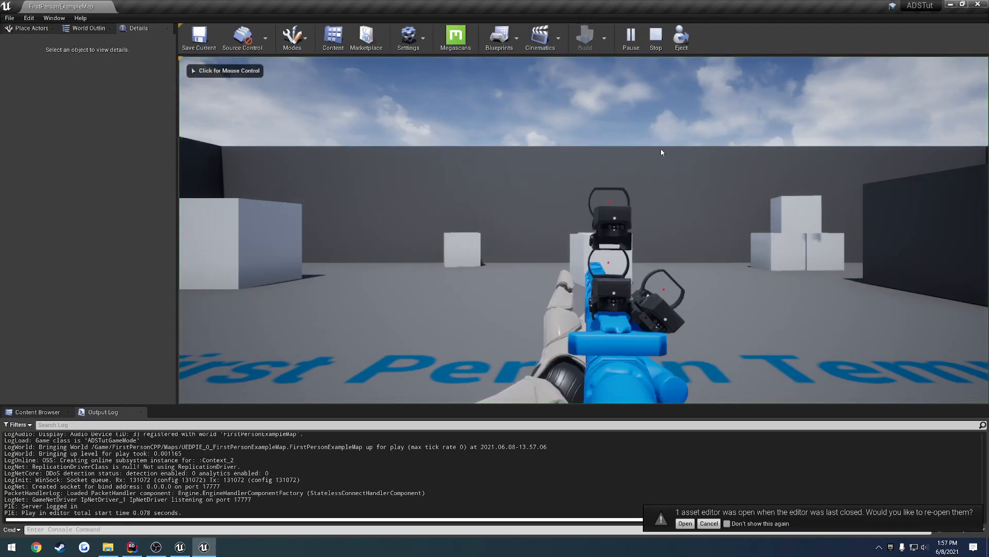
Step: Control the player and fire to flood the log with INTERPOLATING, eject and pick the cube and wall, then return to Rider
left_click(567, 221)
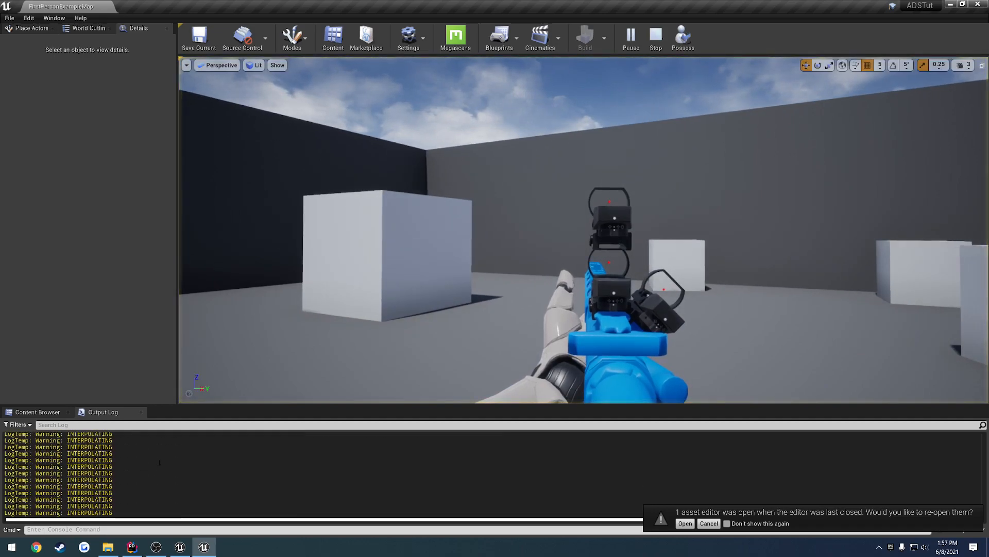
left_click(386, 252)
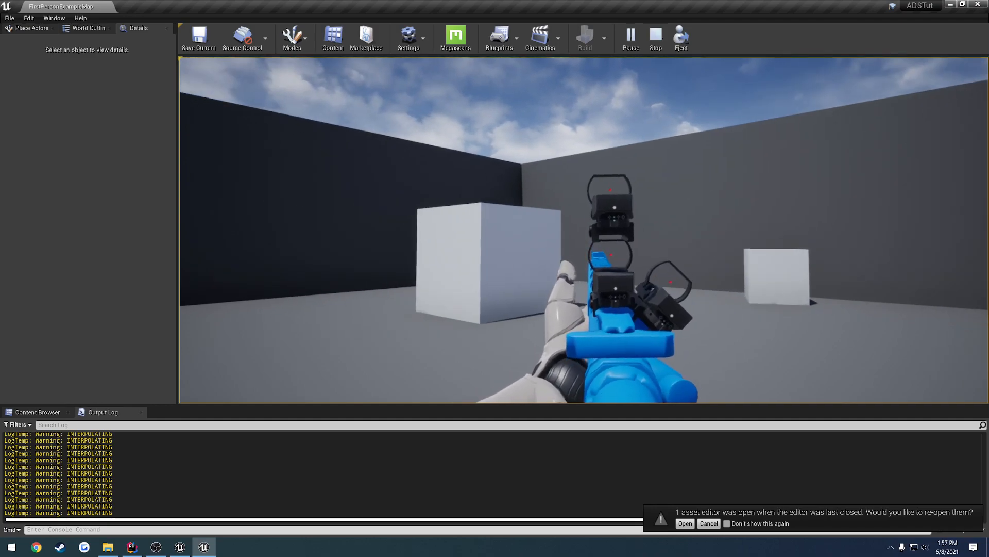
left_click(479, 246)
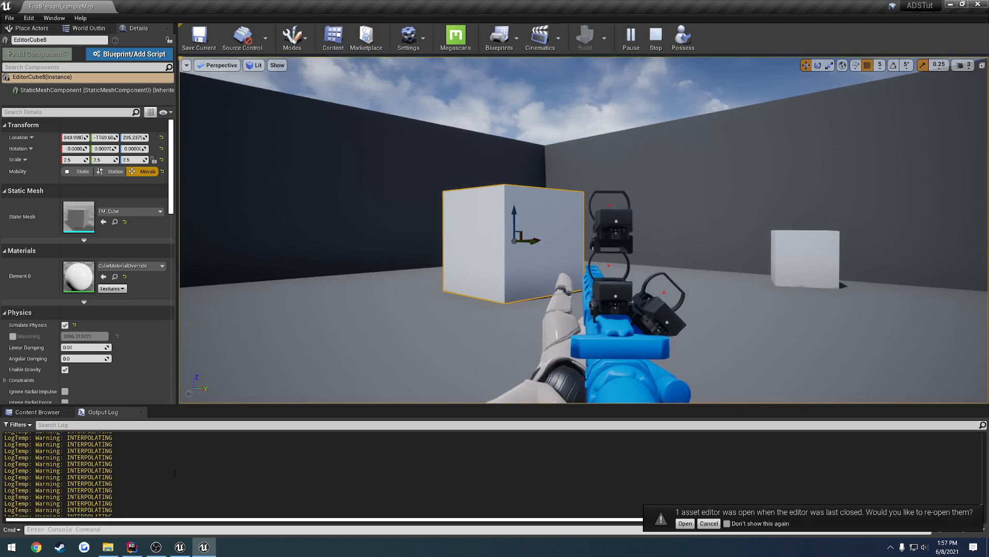
left_click(485, 253)
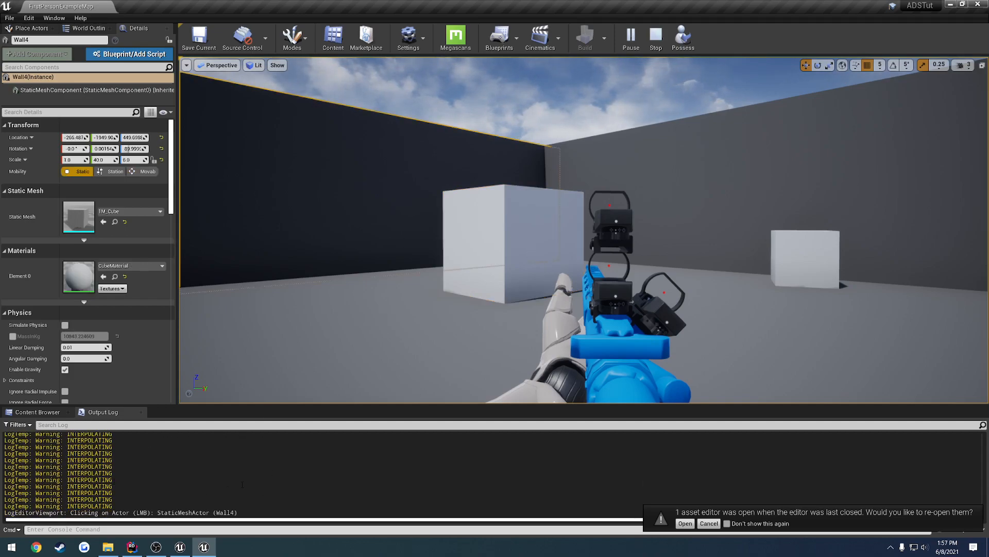
left_click(131, 546)
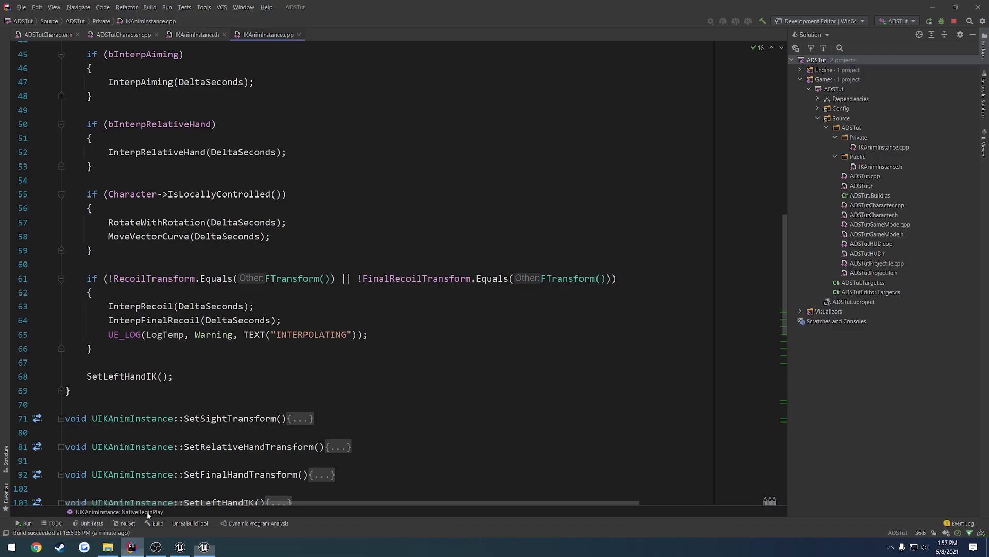
Step: Review the recoil block in NativeUpdateAnimation before returning to Unreal Editor
left_click_drag(110, 306, 369, 334)
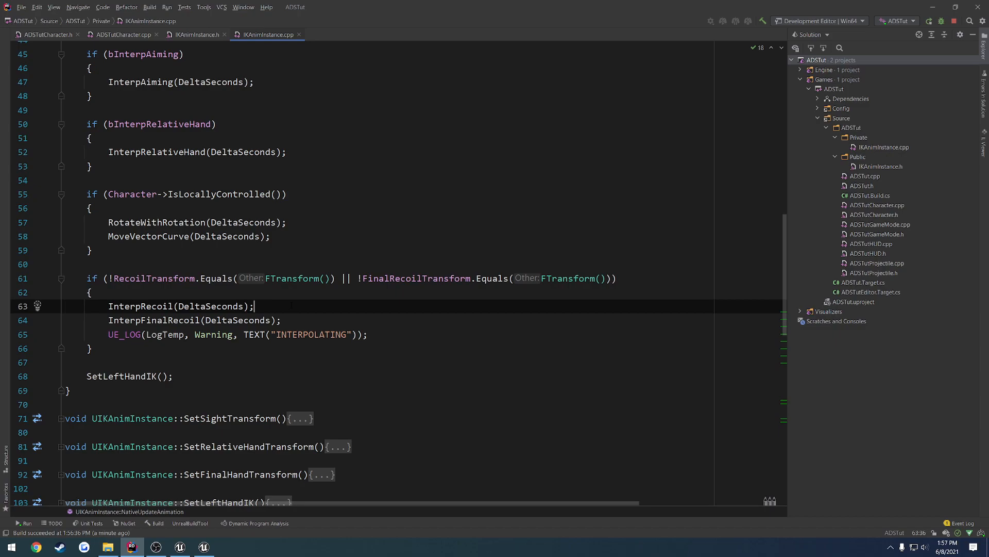
scroll("down", 3)
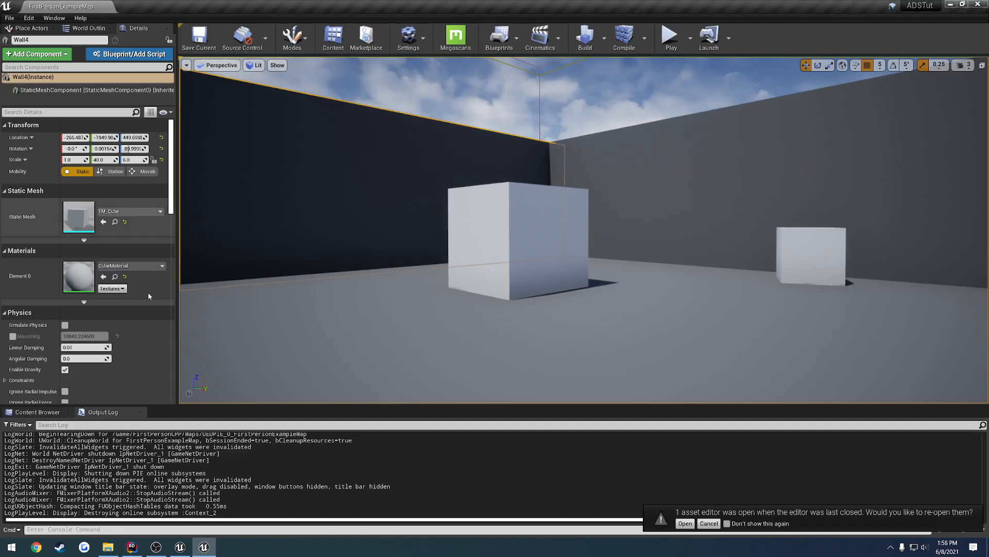
Step: Bring up the Live Coding console to check the patch, then dismiss it
left_click(131, 546)
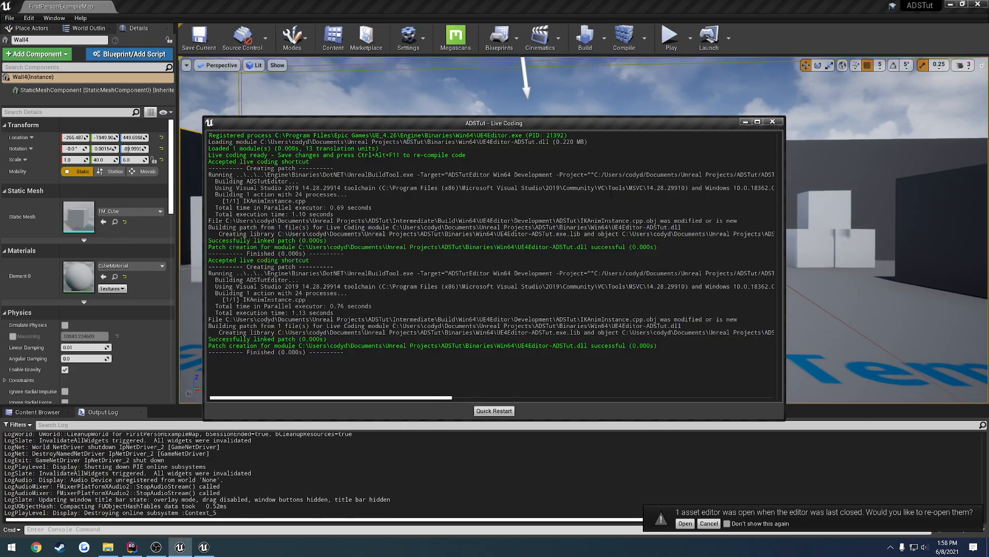
left_click(131, 546)
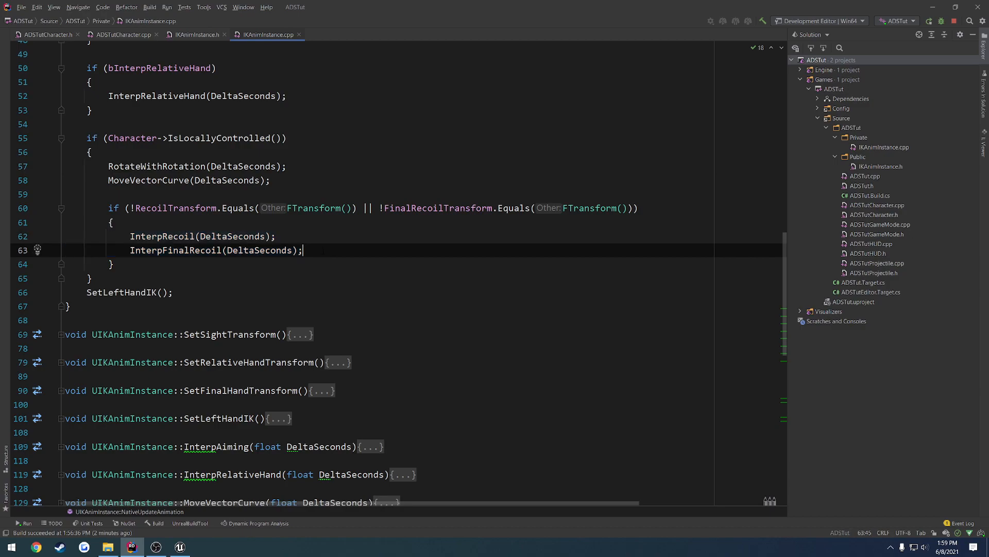
Step: Open the IKADS folder in Multiplayer Tutorials and scroll to the latest episode videos
scroll("down", 3)
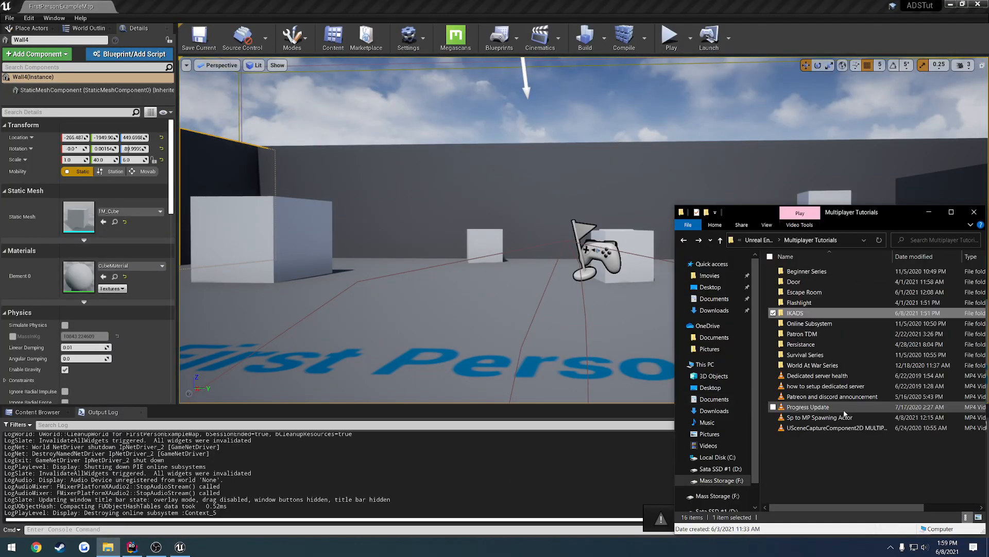
double_click(796, 314)
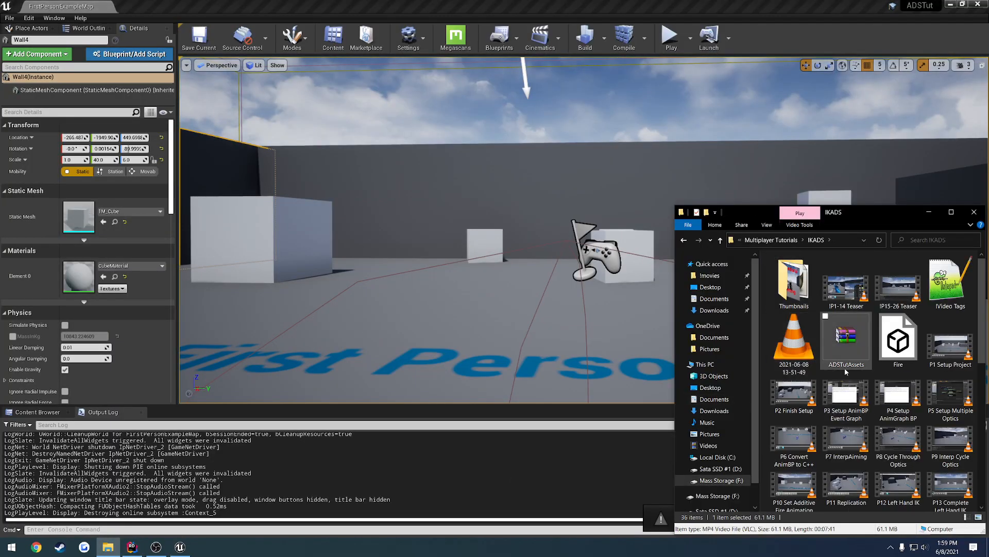
scroll("down", 3)
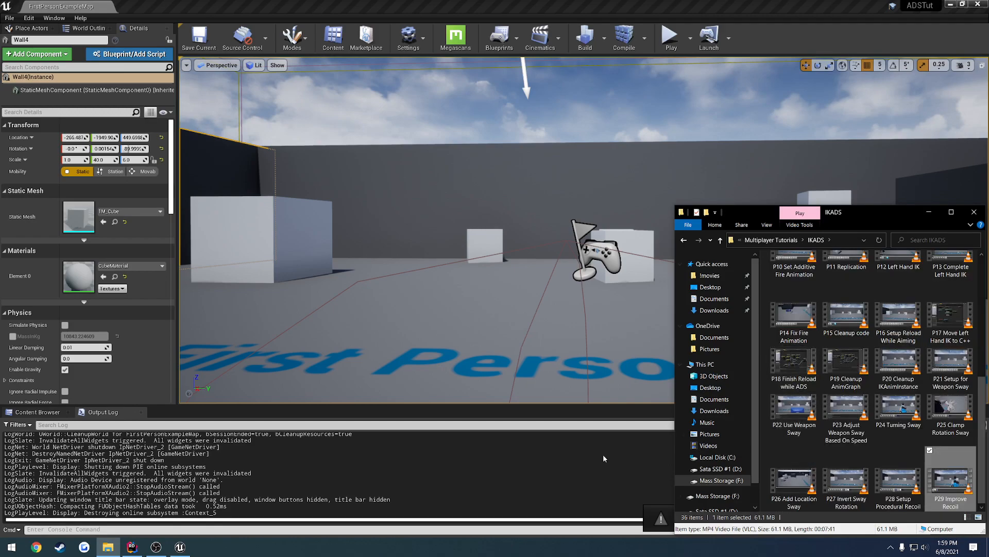